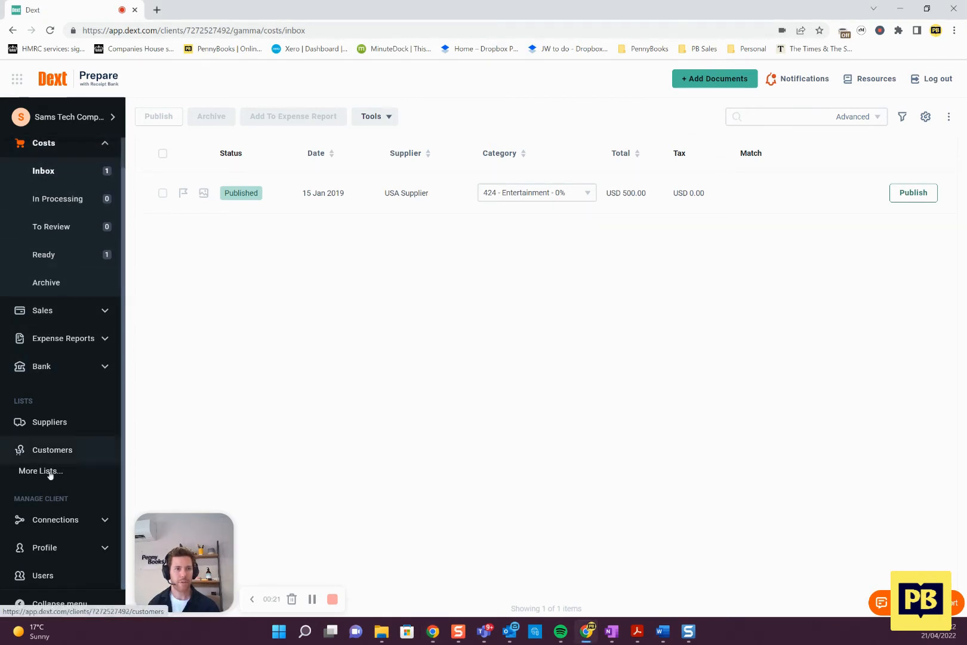
# Show the Users page listing the administrator's Costs and Sales email-in addresses.
pyautogui.click(43, 575)
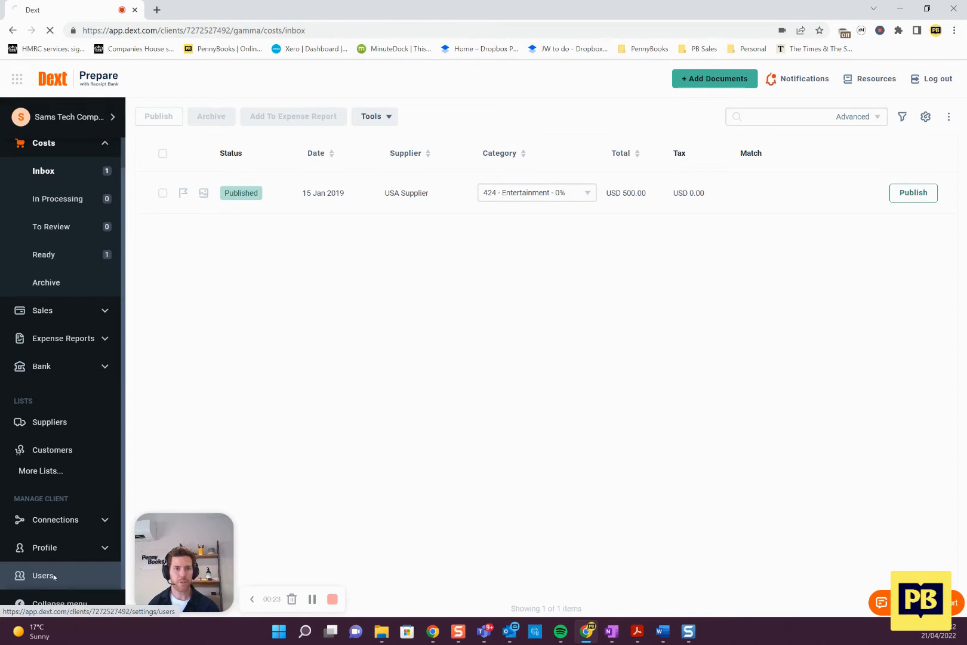
pyautogui.click(43, 575)
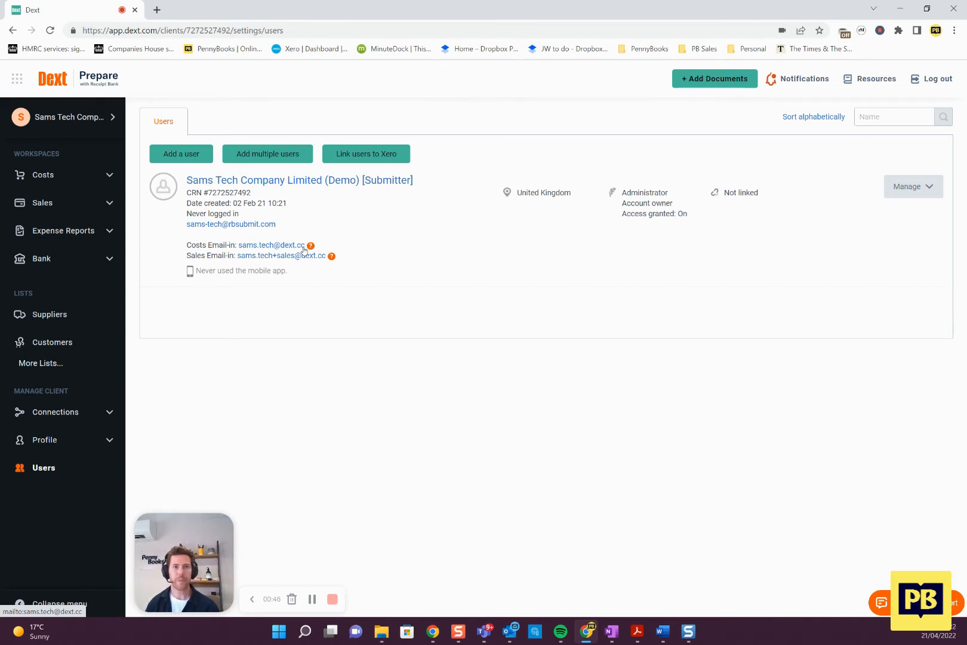
pyautogui.moveTo(255, 251)
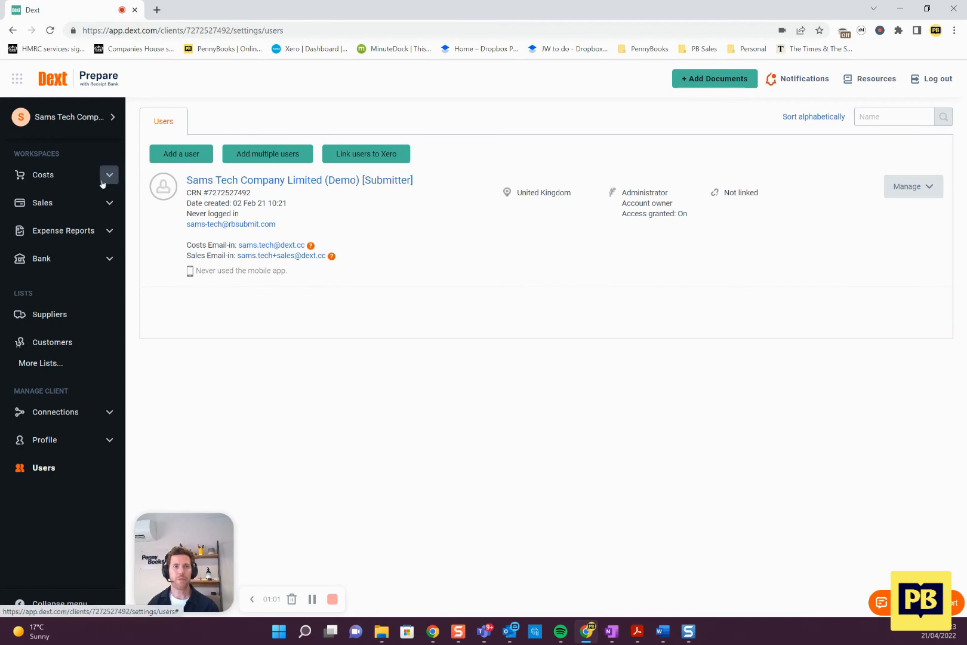
# Return to the Costs inbox showing the published USD 500.00 USA Supplier invoice.
pyautogui.click(43, 174)
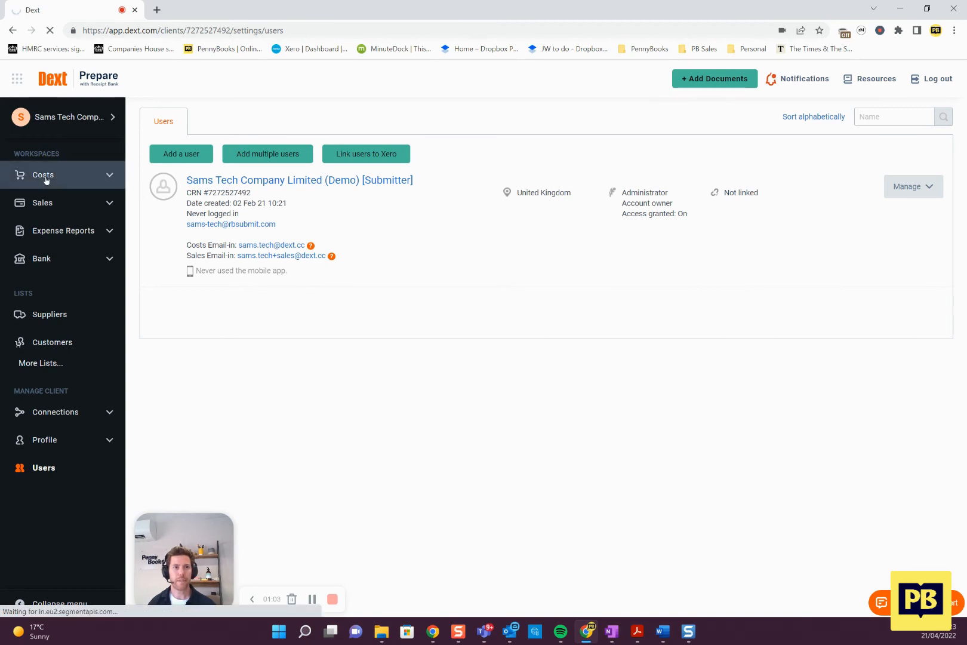
pyautogui.click(43, 174)
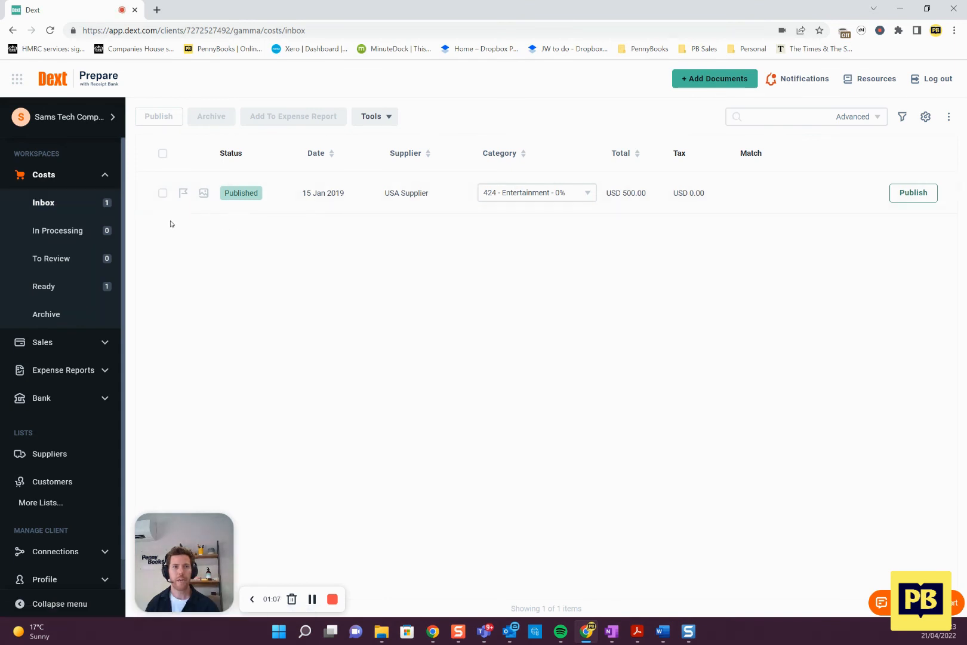
pyautogui.moveTo(163, 239)
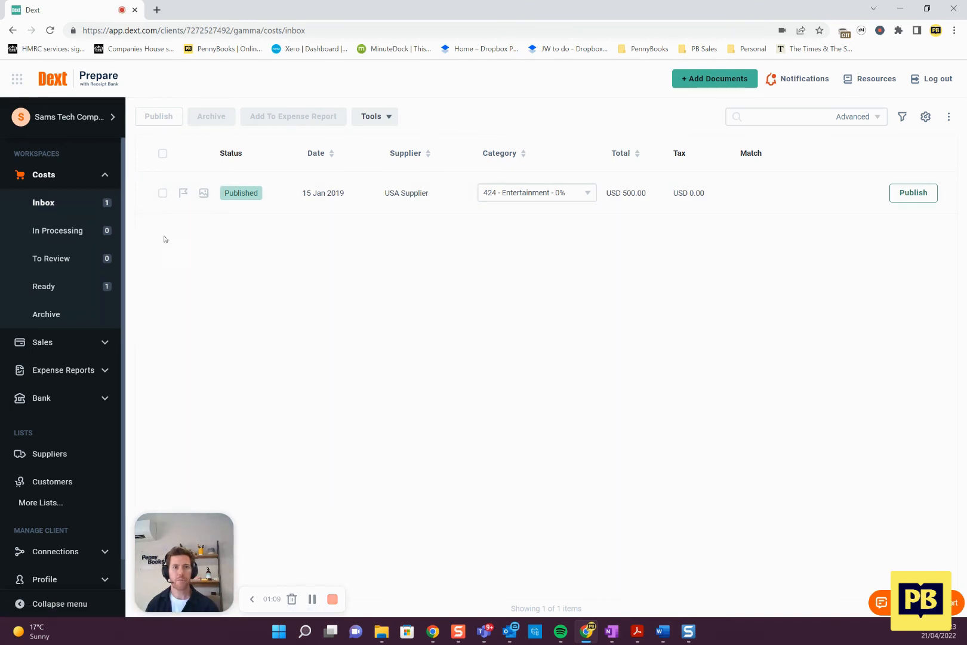
pyautogui.moveTo(185, 390)
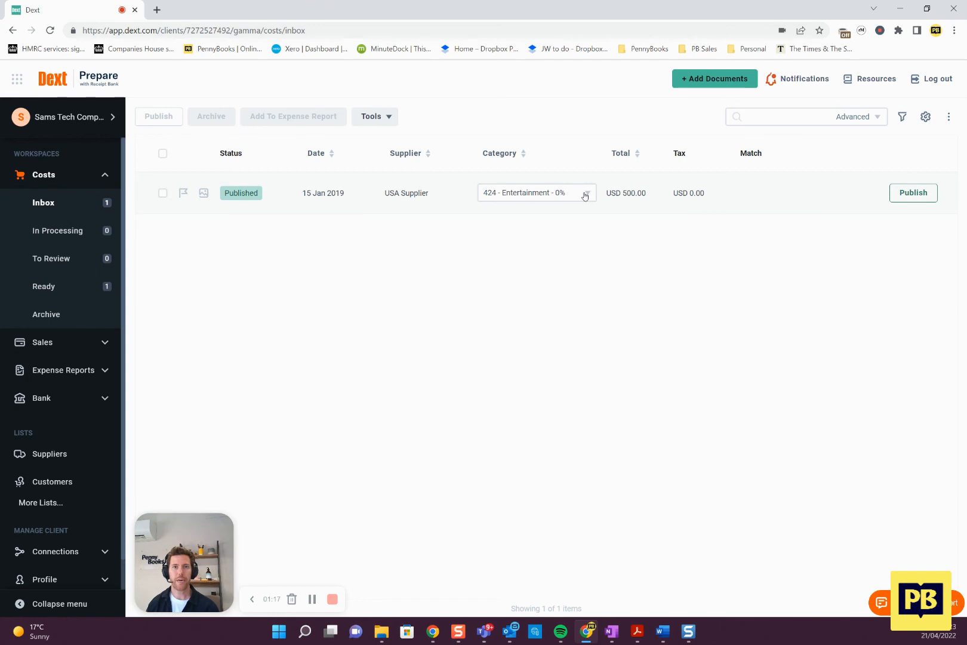
pyautogui.moveTo(240, 192)
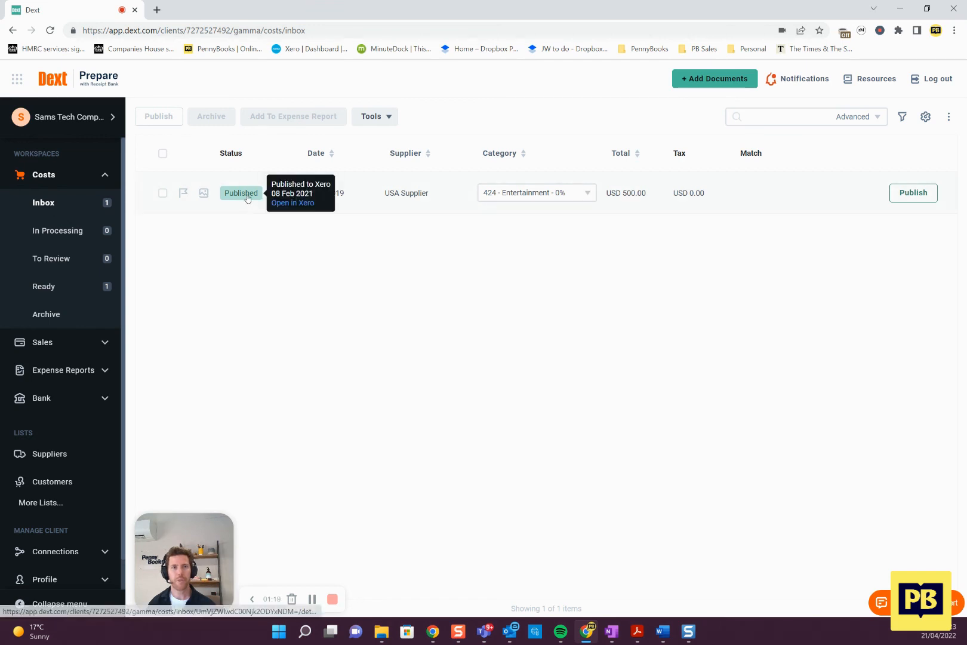
pyautogui.moveTo(566, 270)
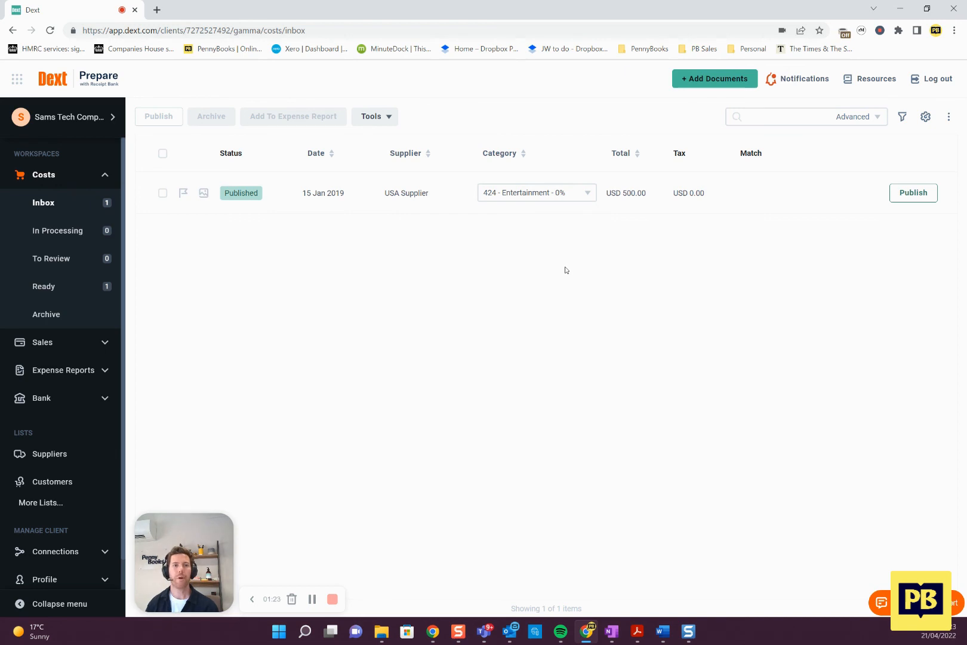
pyautogui.moveTo(510, 331)
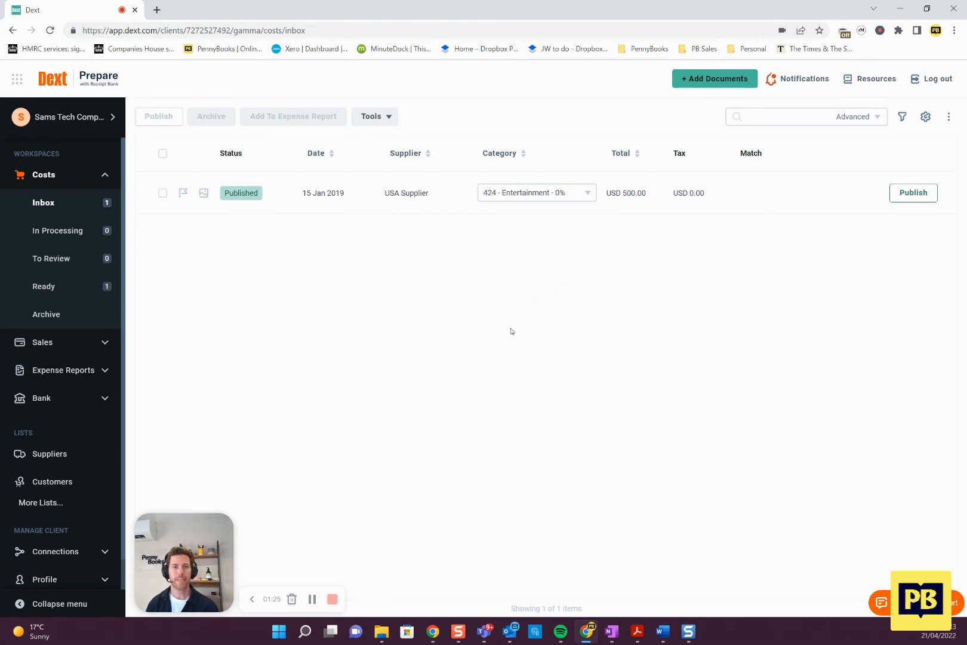